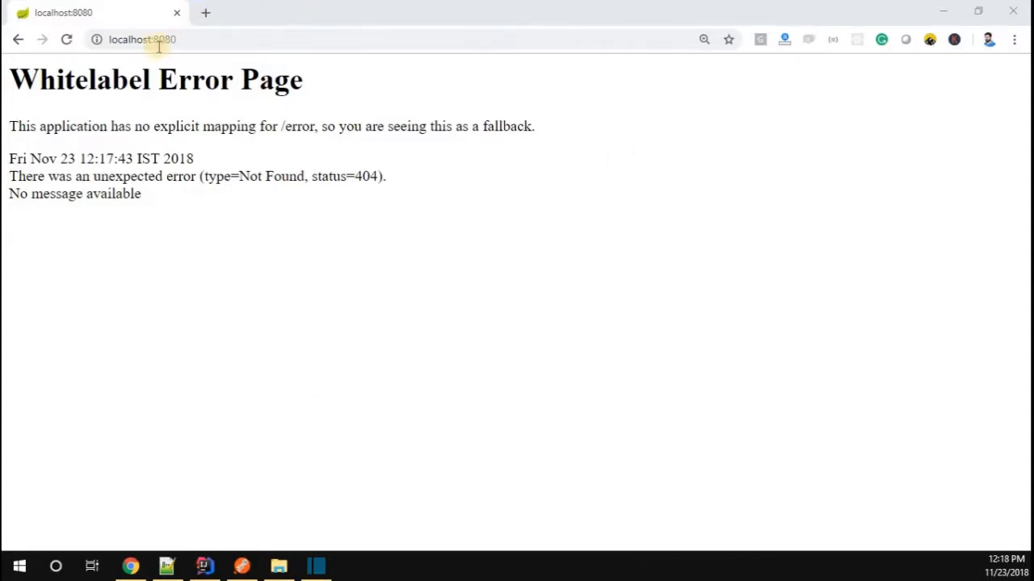
Create a new Java class named Home in the com.dineshkrish.cms.api package.
click(142, 39)
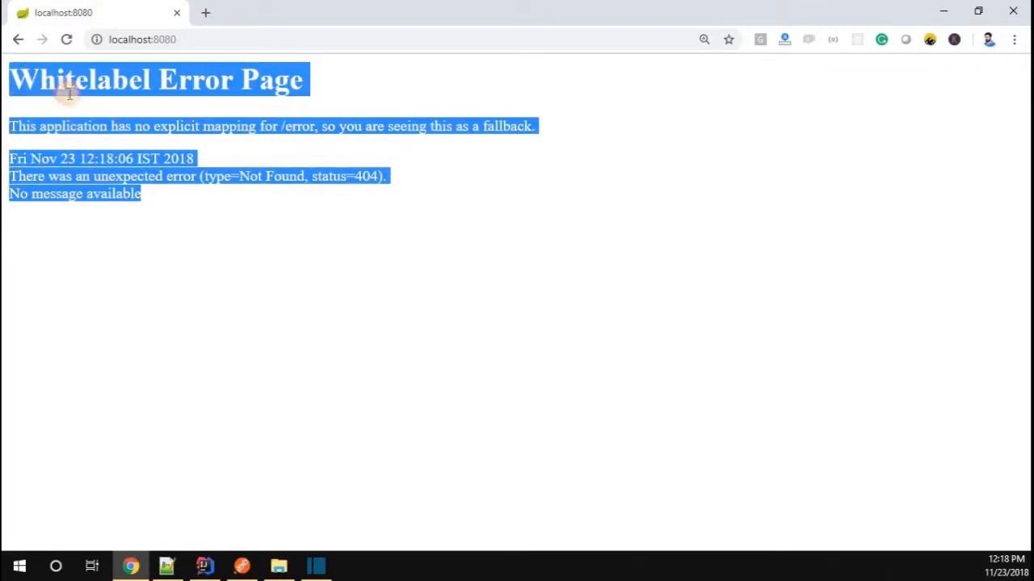
click(154, 194)
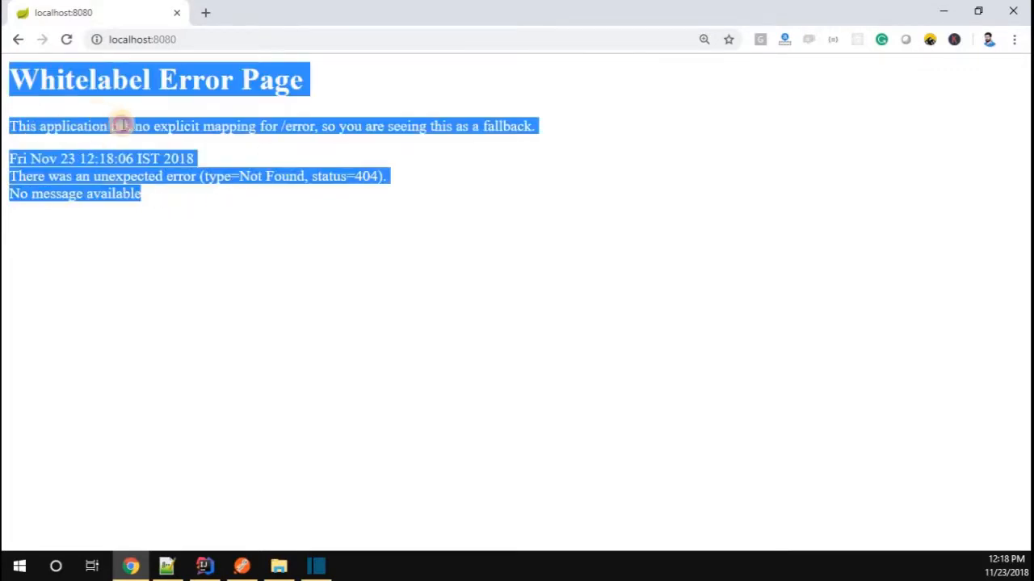
click(204, 565)
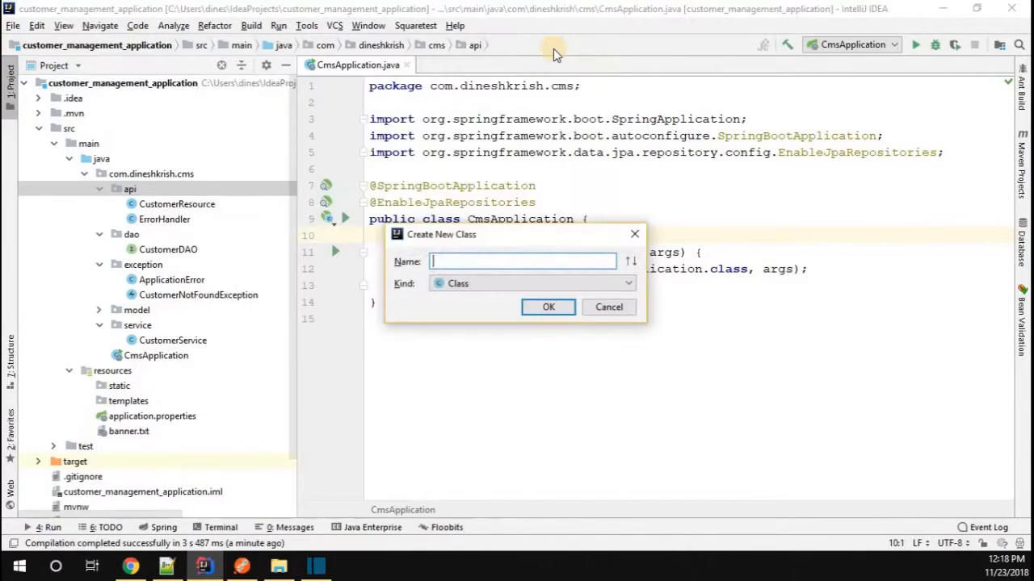
text(Hom)
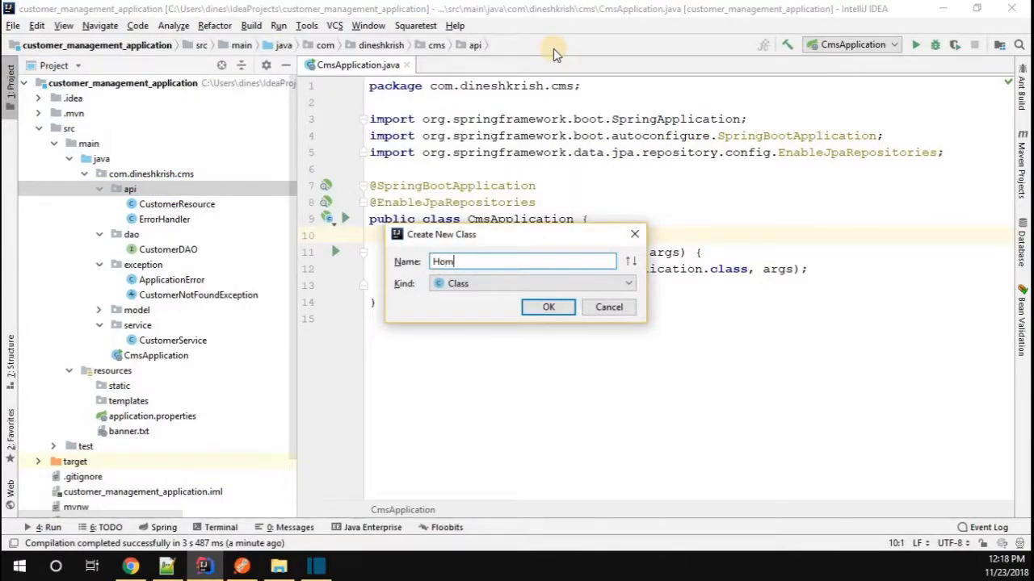
click(549, 306)
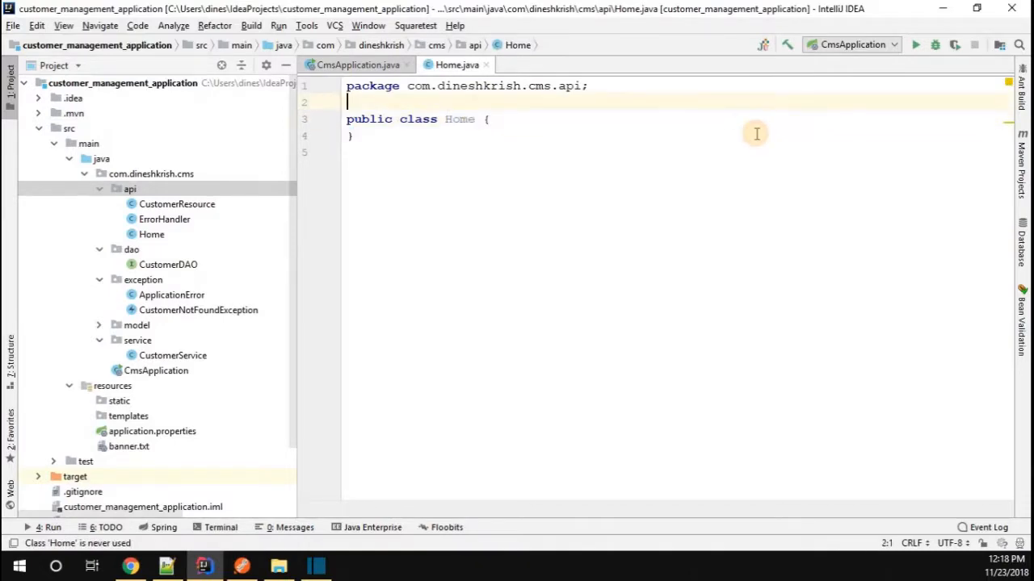
key(enter)
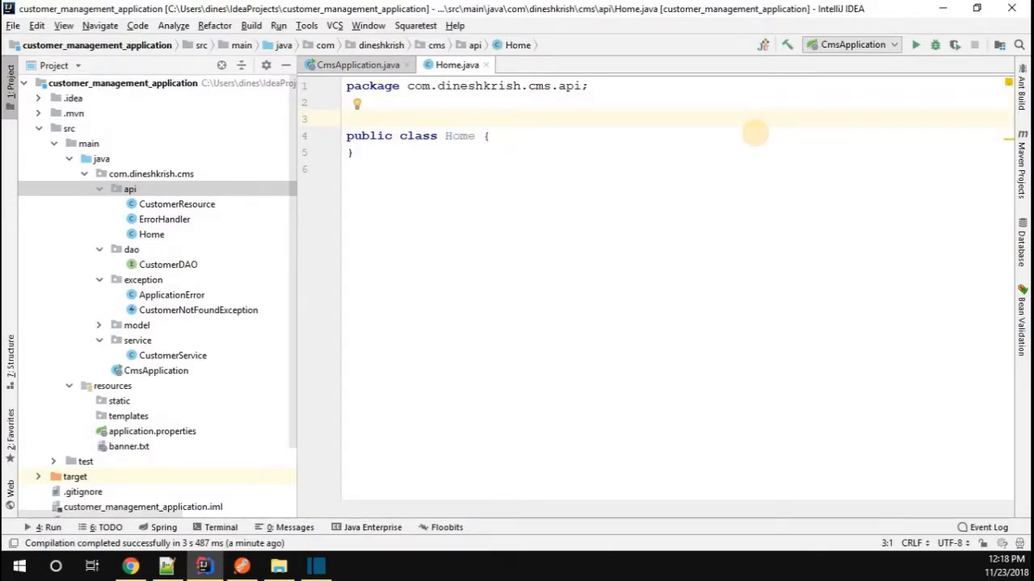
text(@RedstController)
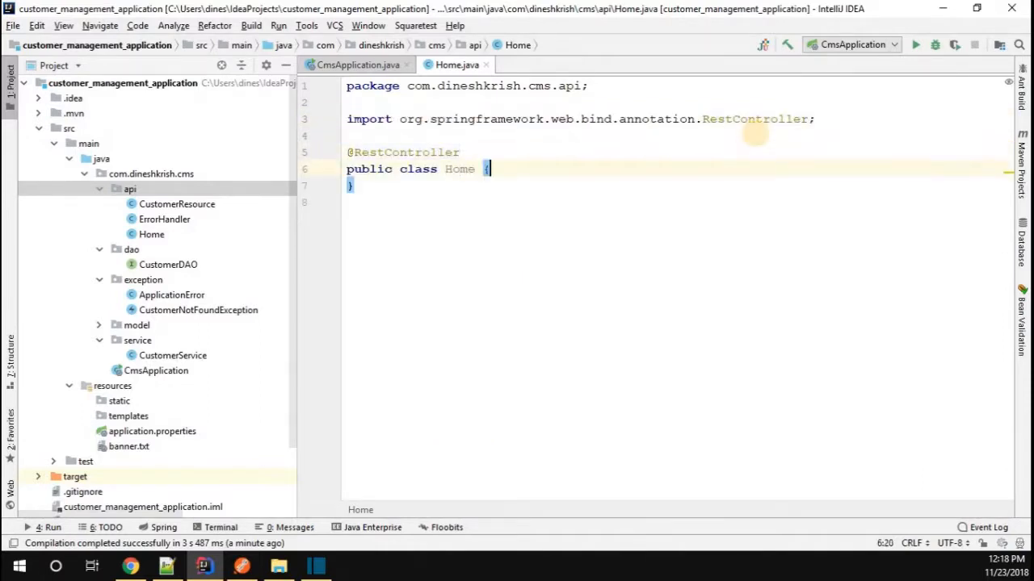
key(Enter)
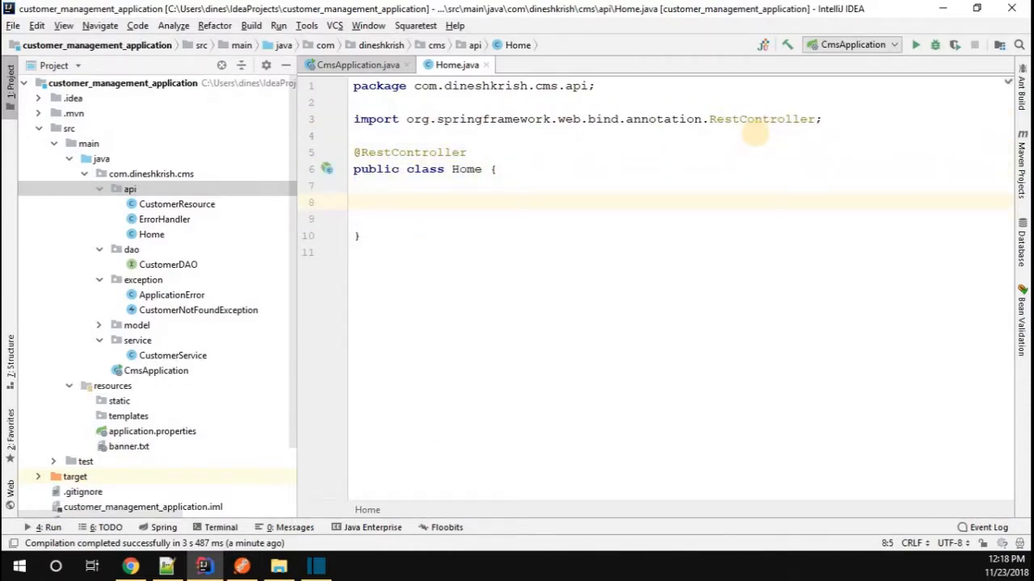
text(home)
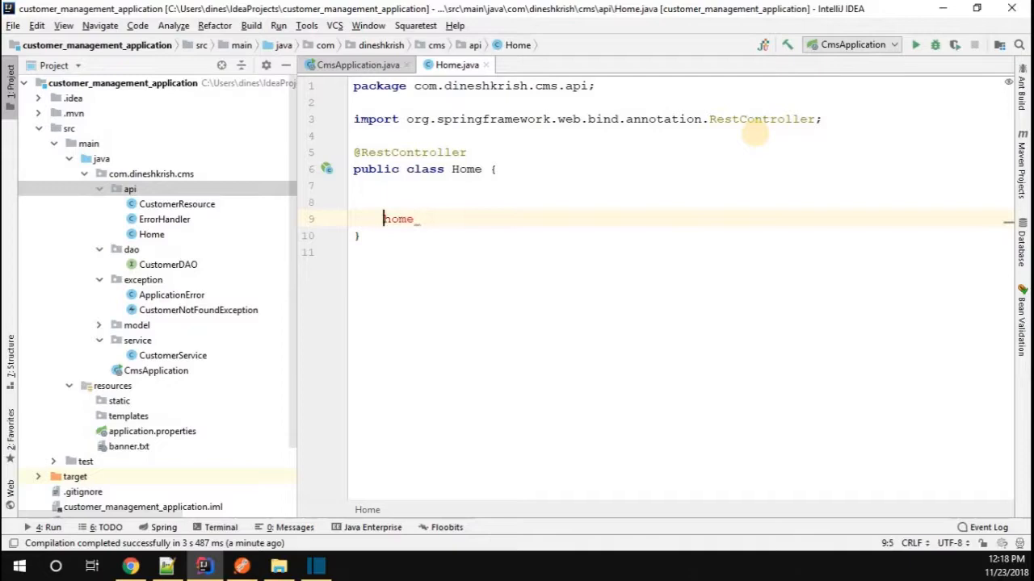
text(String)
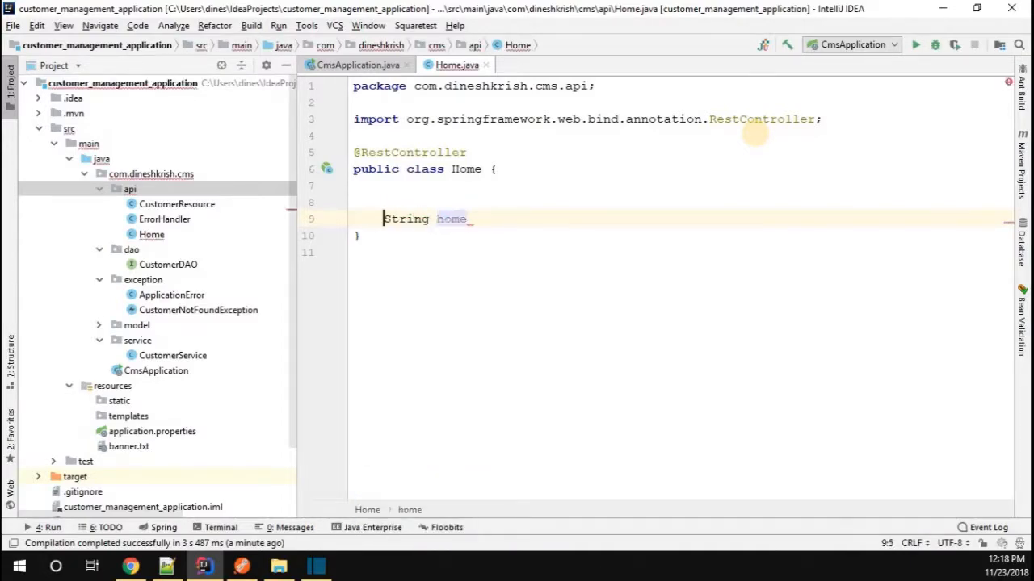
text(pi)
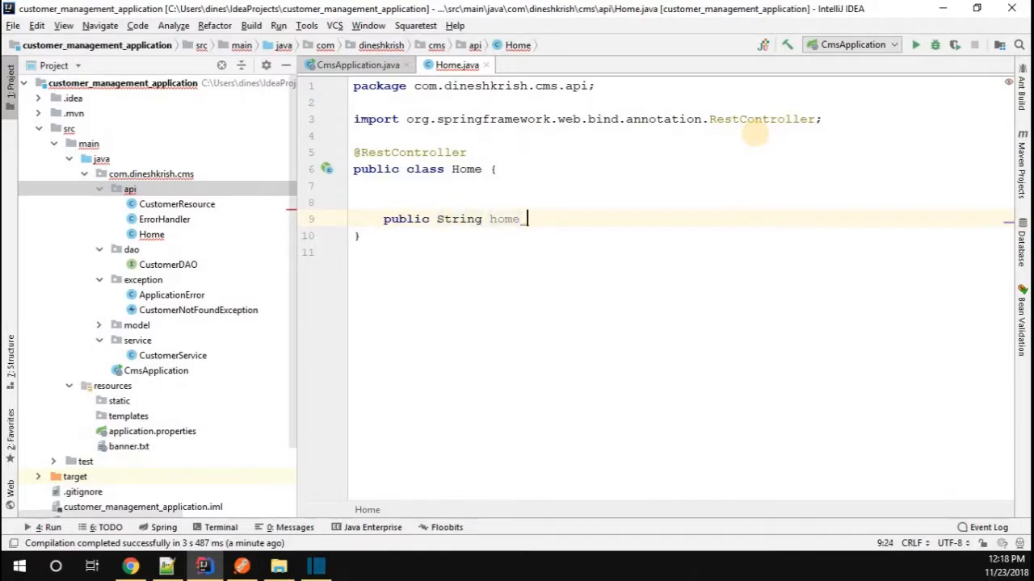
text(() {)
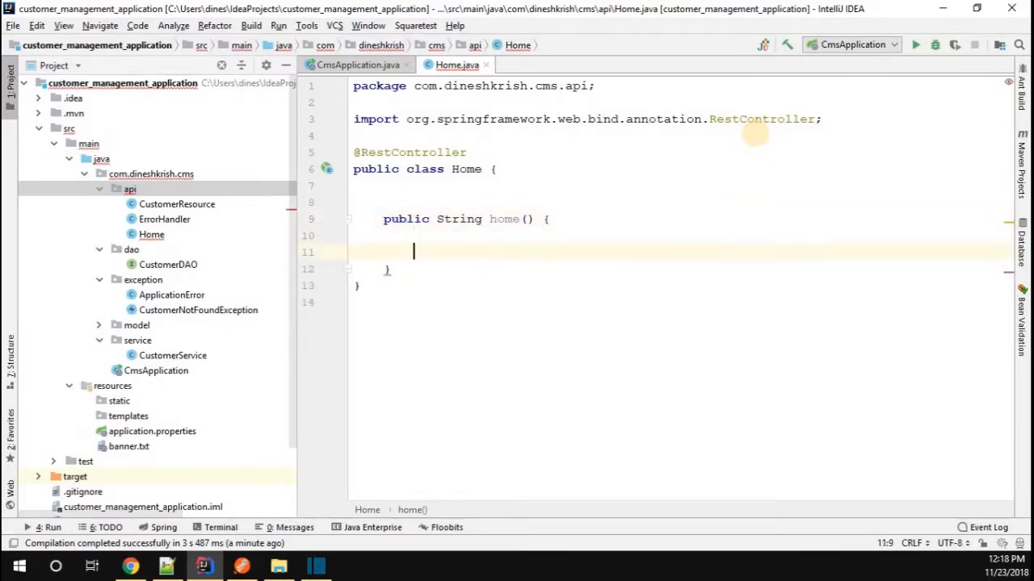
text(@GetMapping)
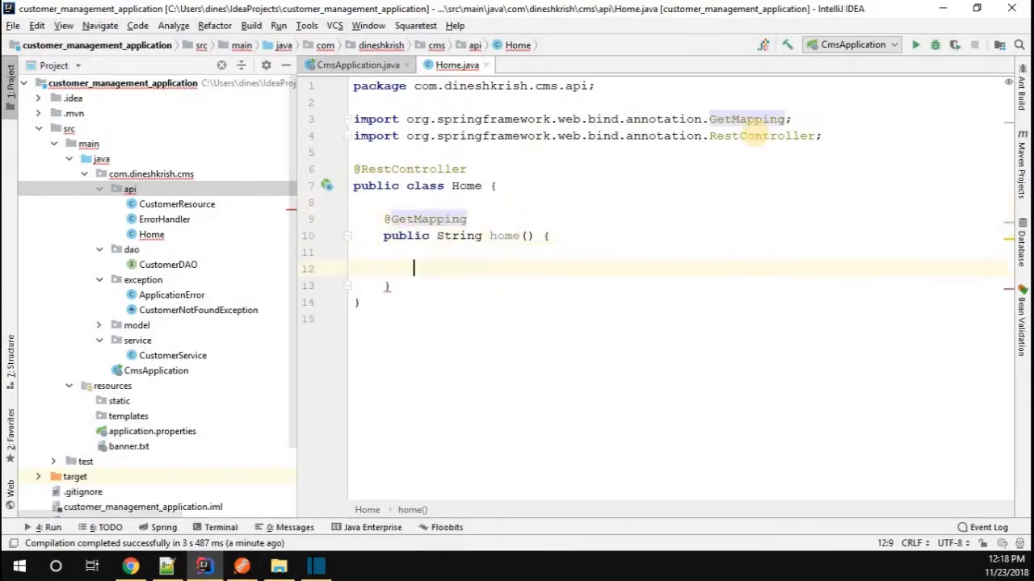
Make home() return "Application is works!!! " + new Date().
text(return "")
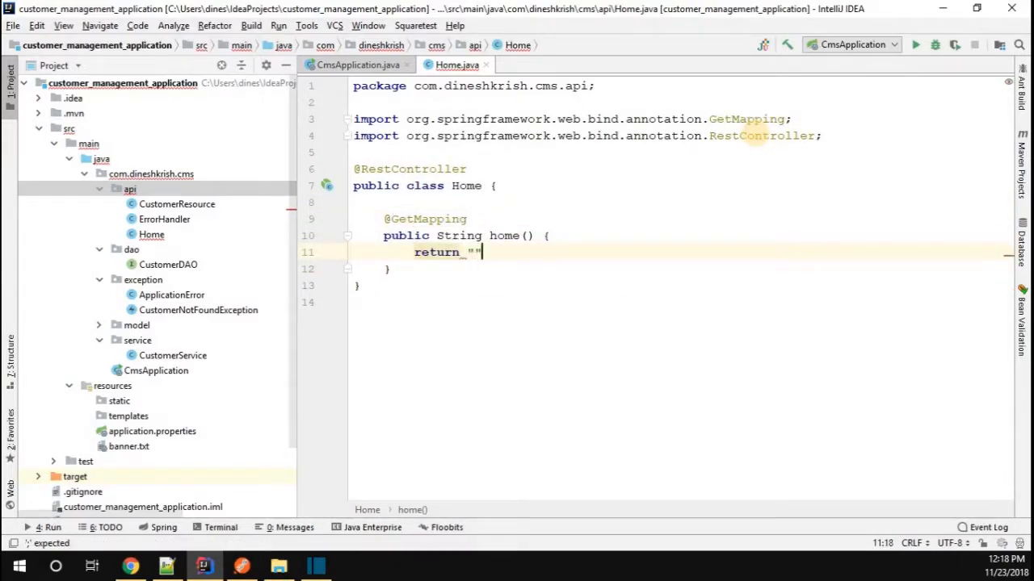
text(Application is)
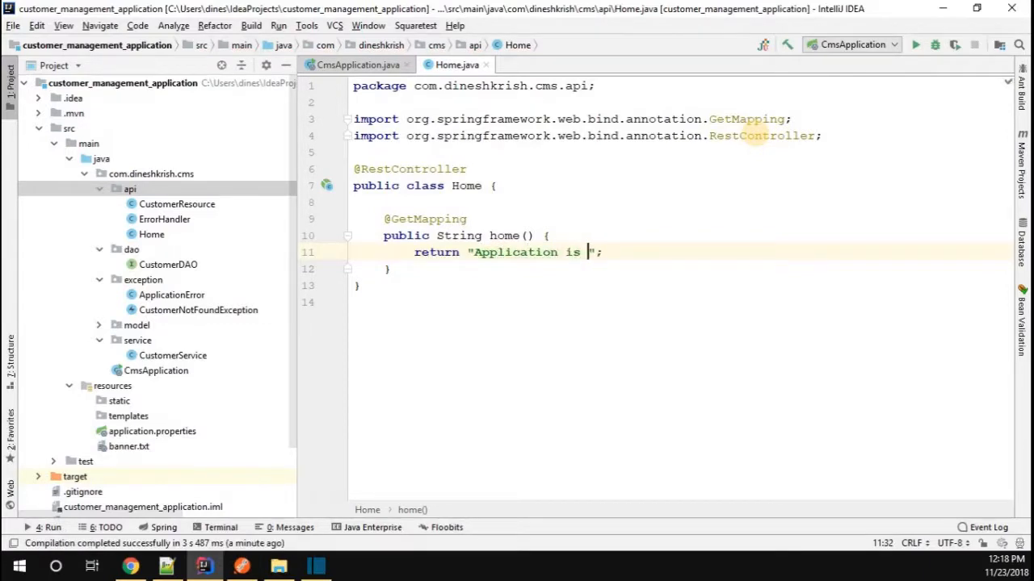
text(works!)
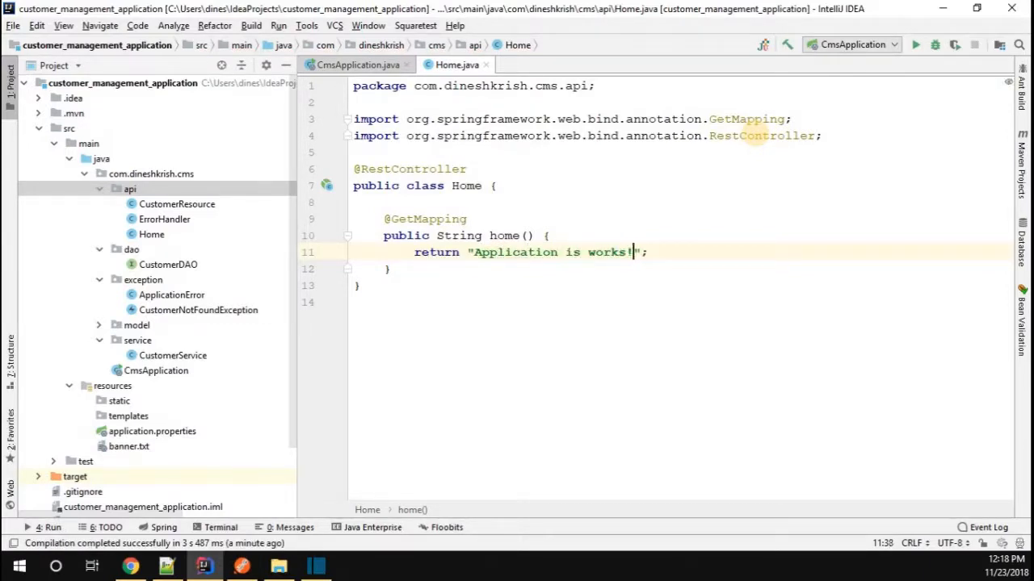
text(!!)
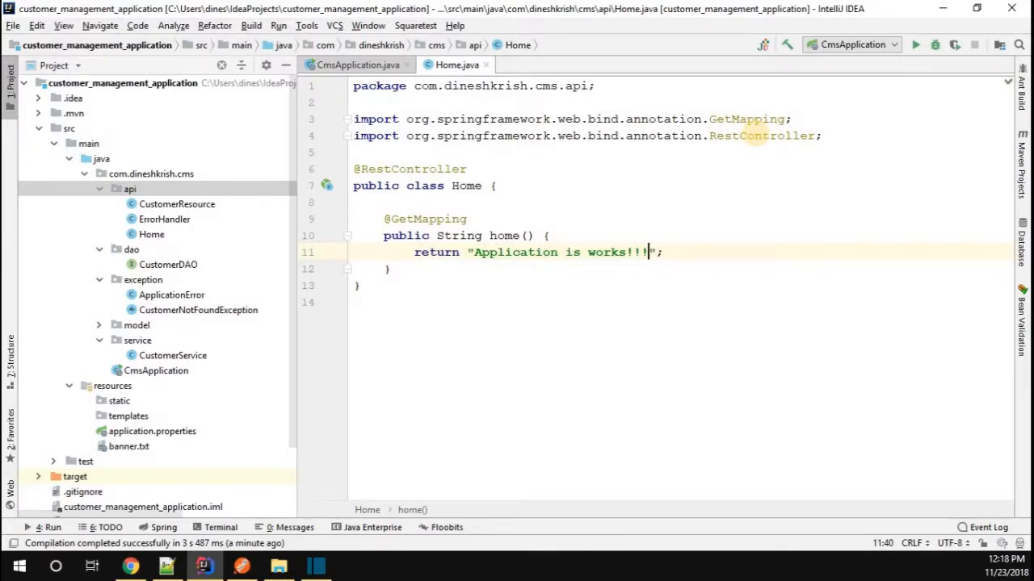
text(+new Date()
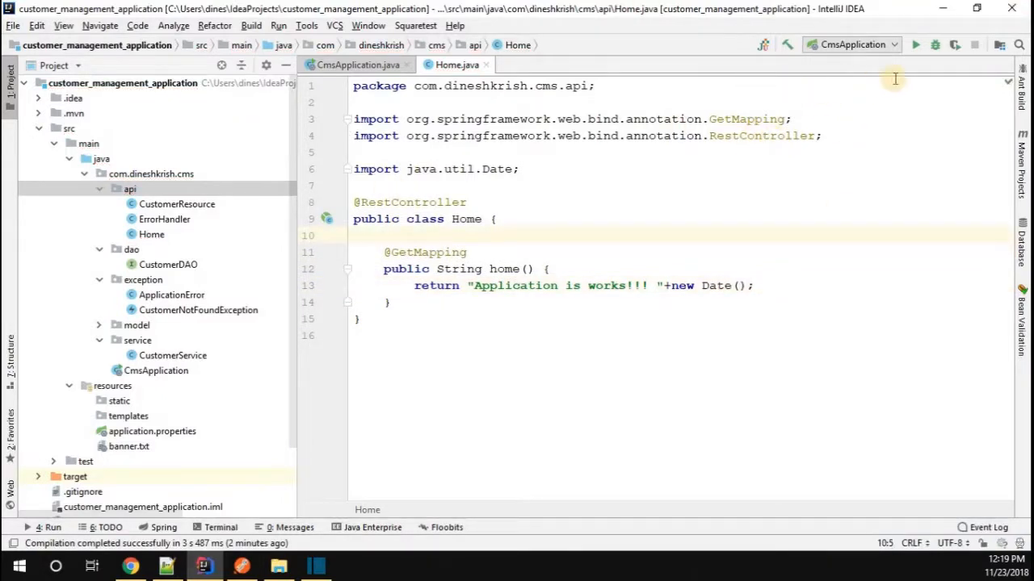
Run the Spring Boot application and reload localhost:8080 to see the new message.
click(358, 64)
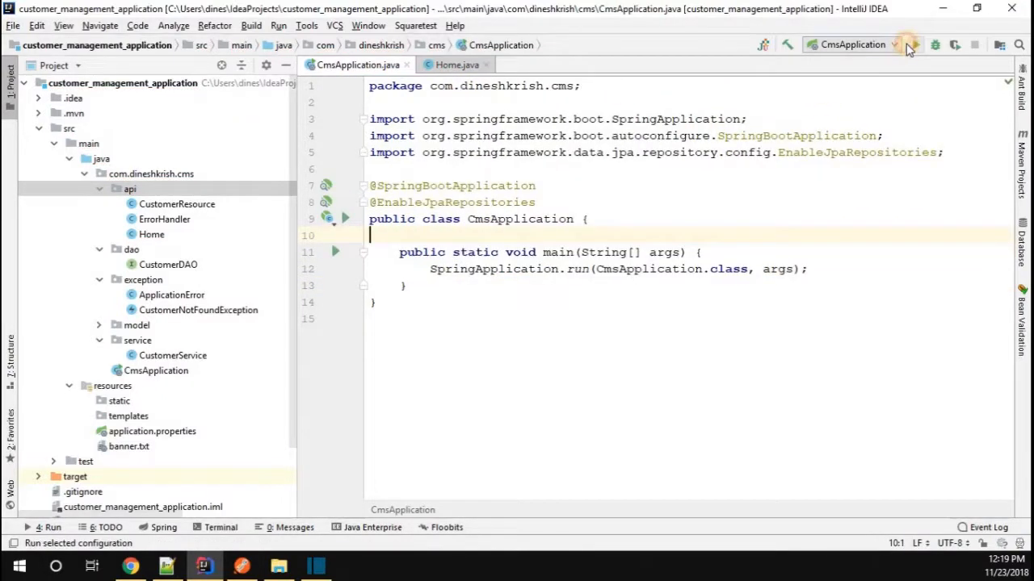
click(908, 46)
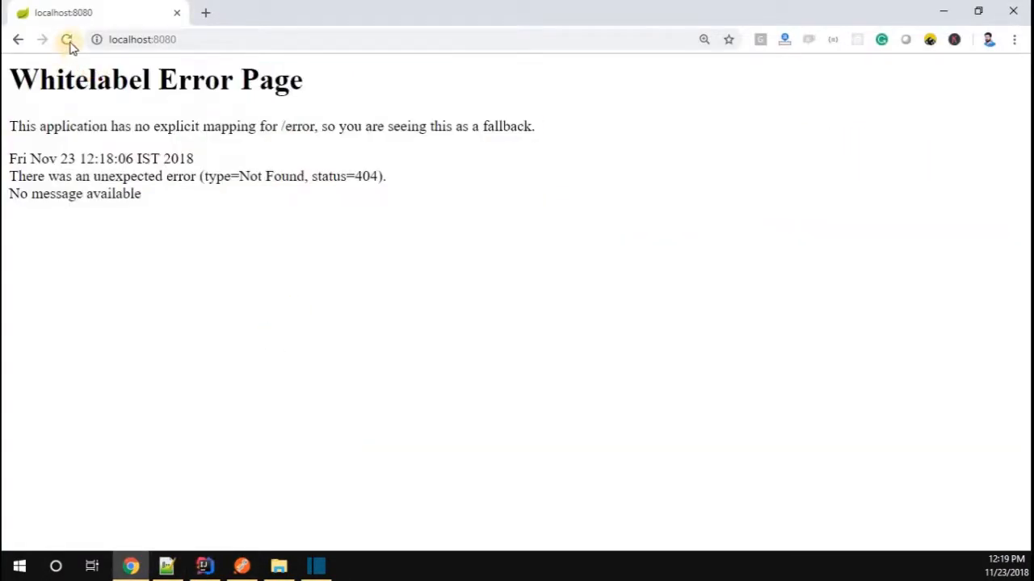
click(68, 39)
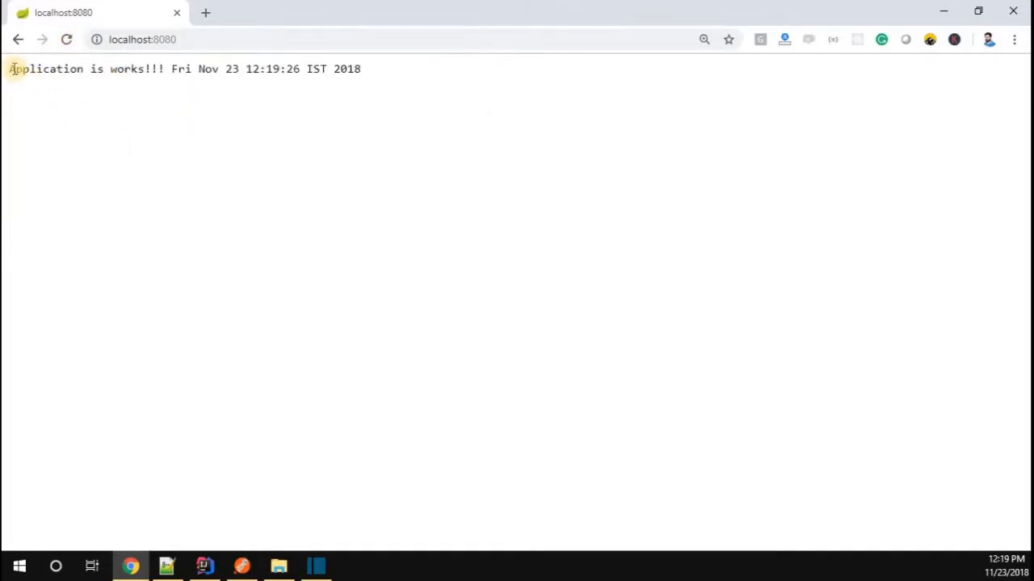